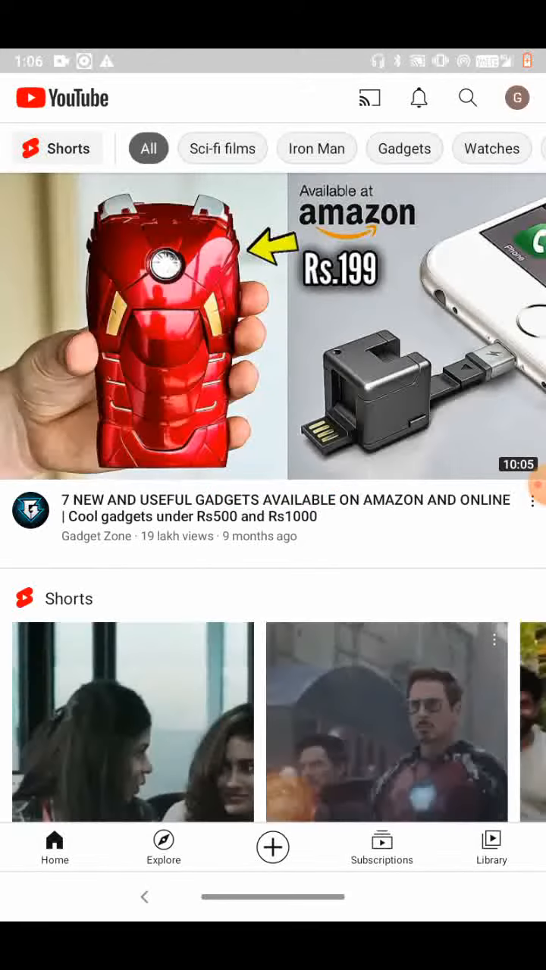
Step: Back out of the go-live screen and Short creation, dismissing the create options
scroll(down, 3)
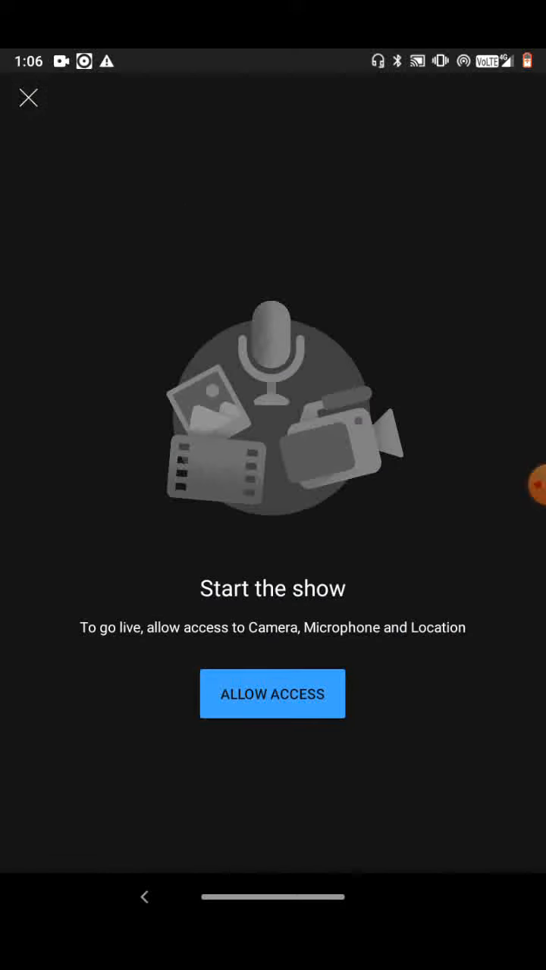
click(29, 98)
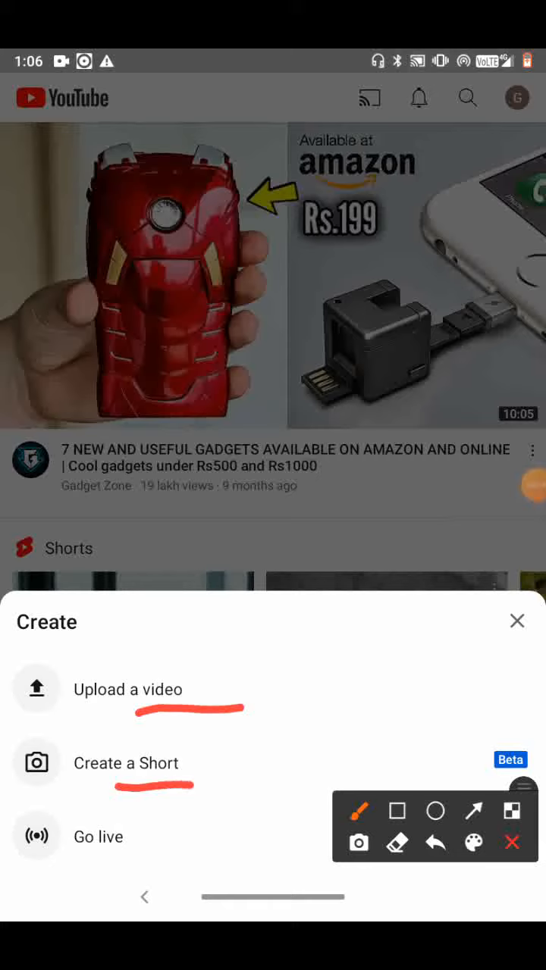
drag(91, 859, 189, 856)
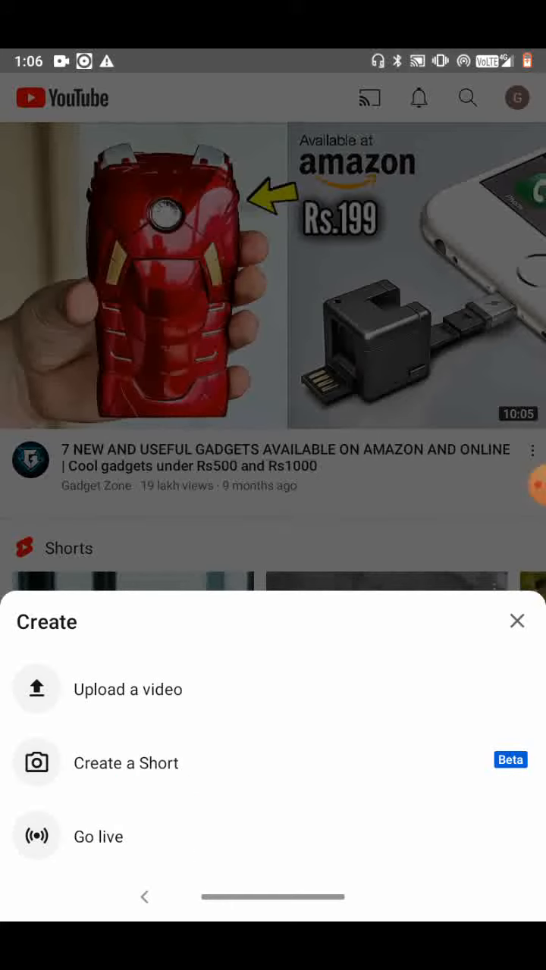
click(518, 620)
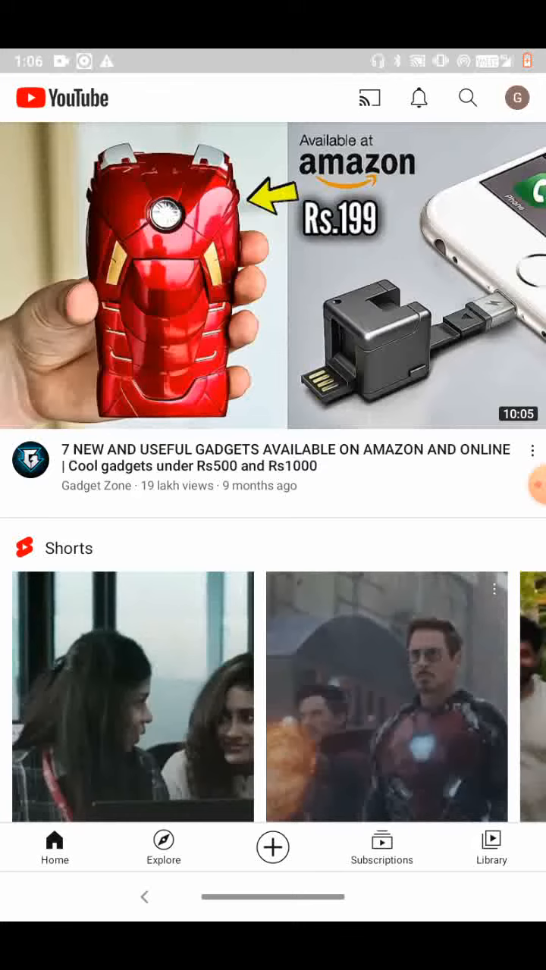
click(272, 847)
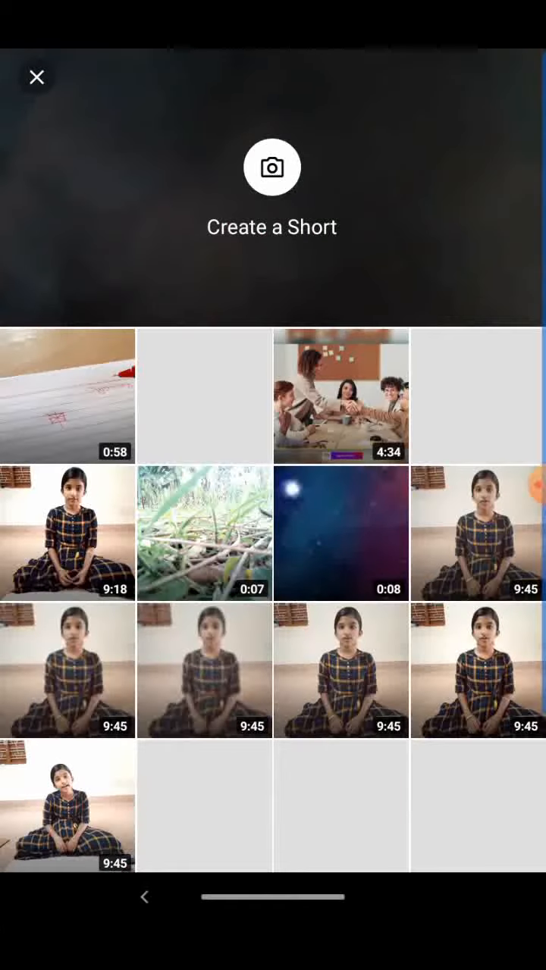
click(36, 76)
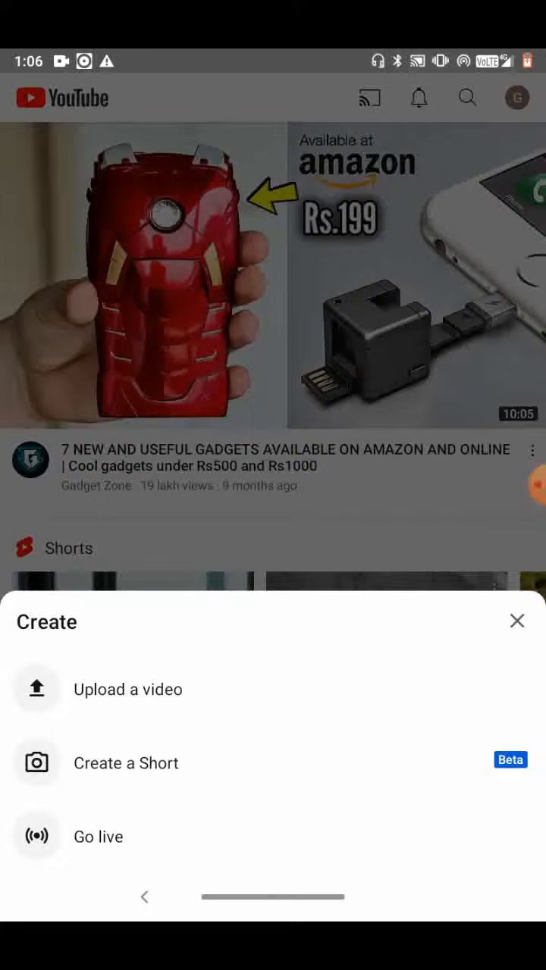
click(517, 621)
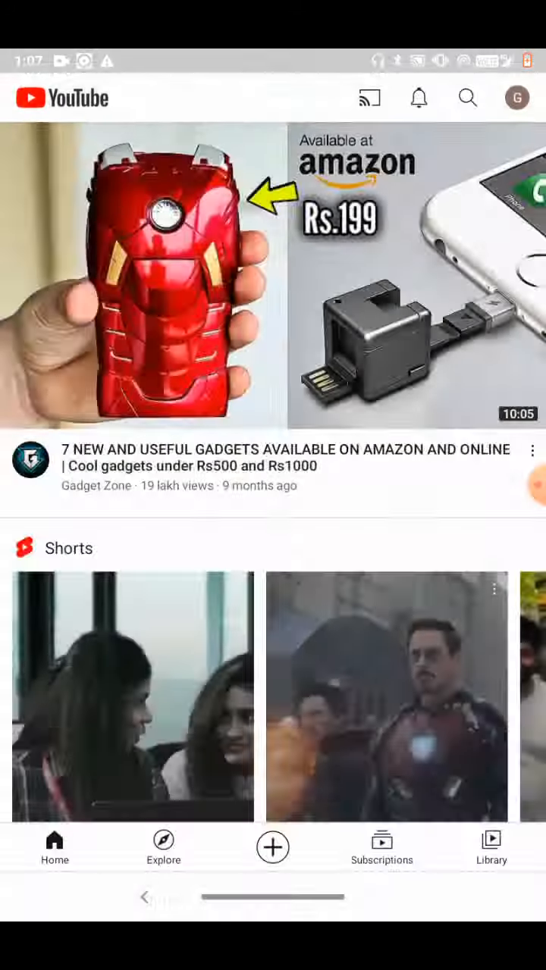
Step: Start Go live, request camera, microphone and location access, and answer the location prompt
click(272, 847)
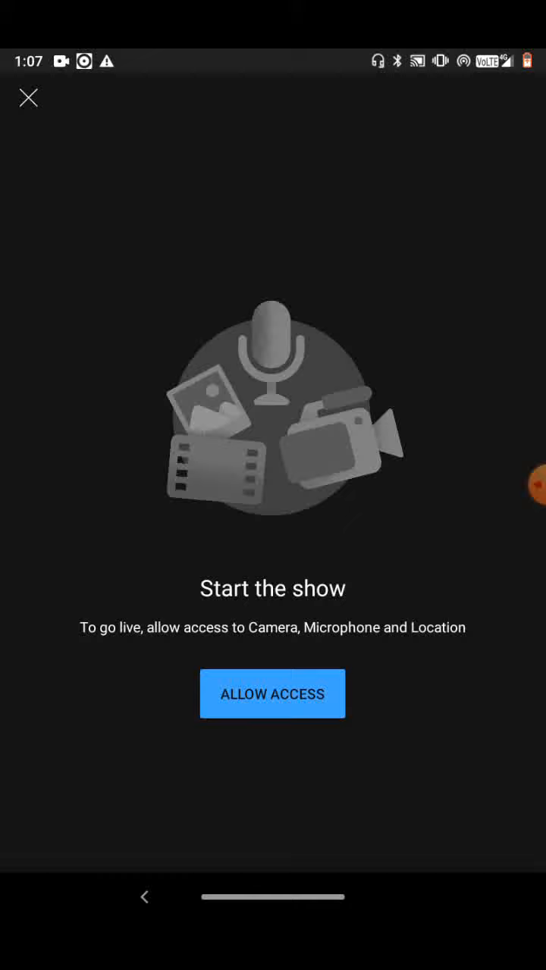
click(272, 693)
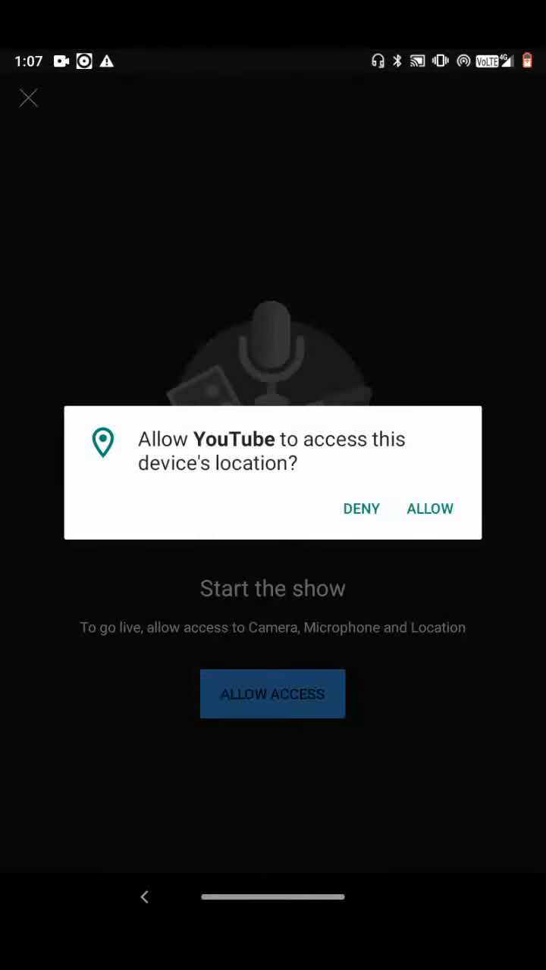
click(430, 508)
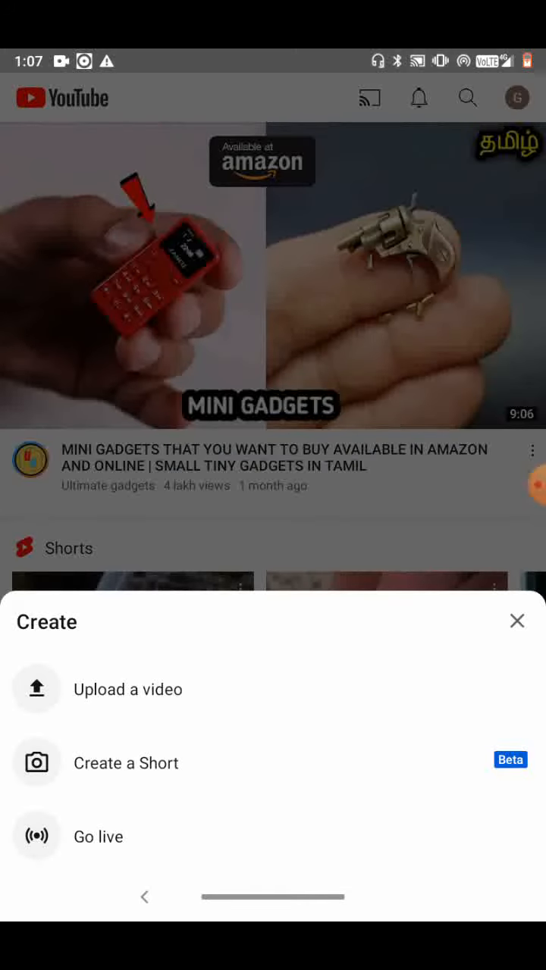
Step: Start a new Short, scroll the Trending Songs list, and leave without choosing a song
click(516, 620)
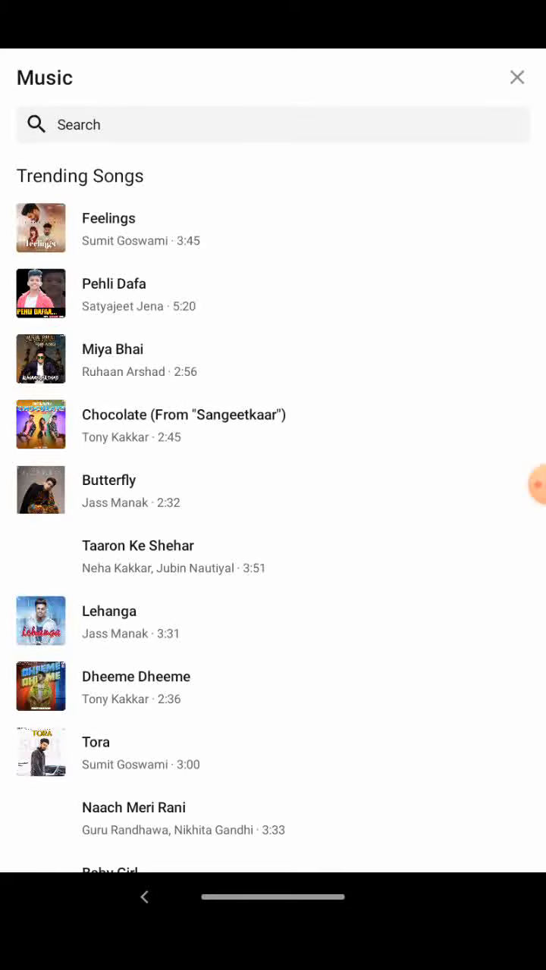
scroll(down, 3)
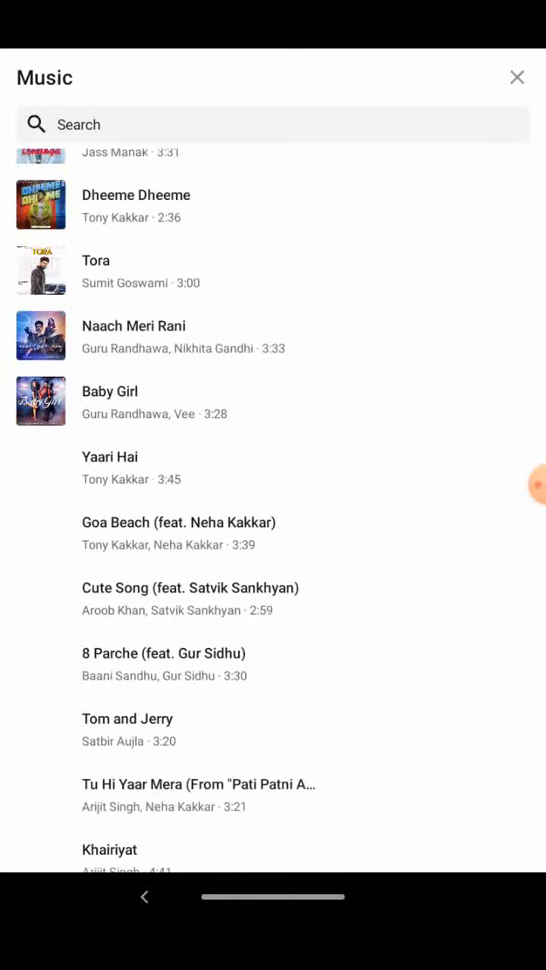
scroll(down, 3)
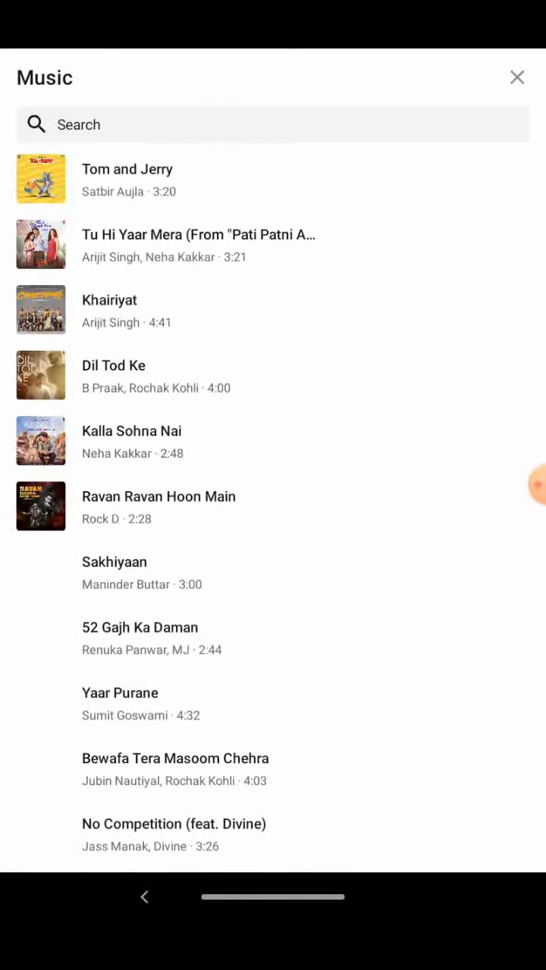
scroll(down, 3)
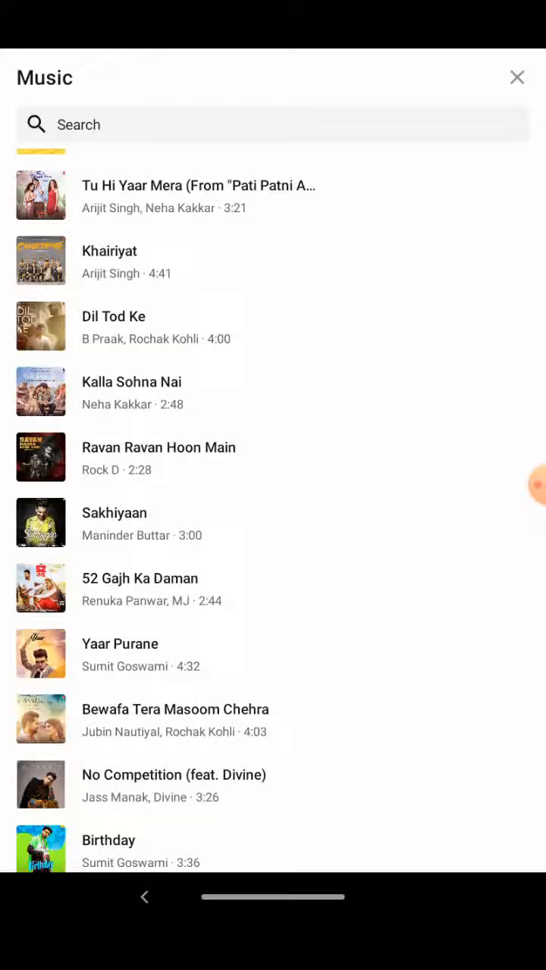
click(517, 77)
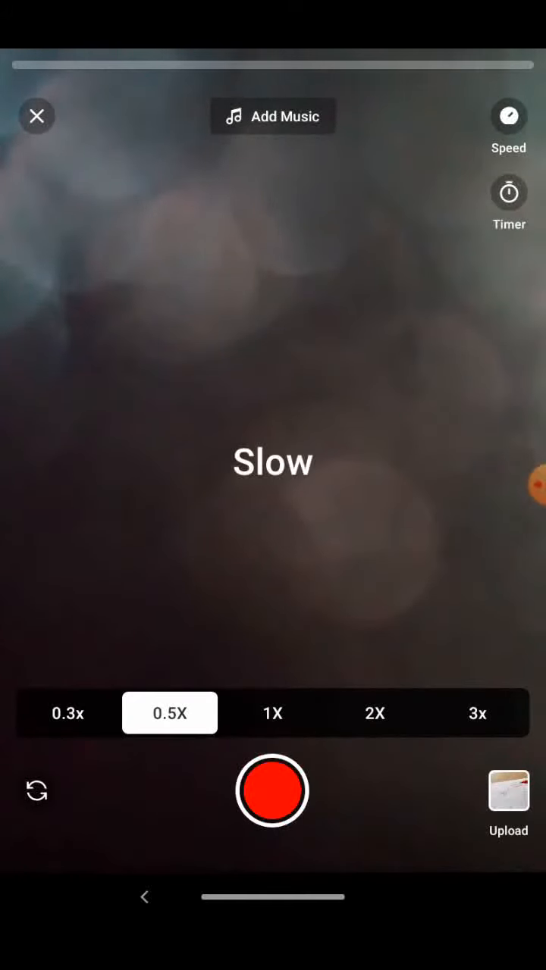
Step: Change the Short's recording speed through 2X to 3x and open the countdown timer
click(372, 713)
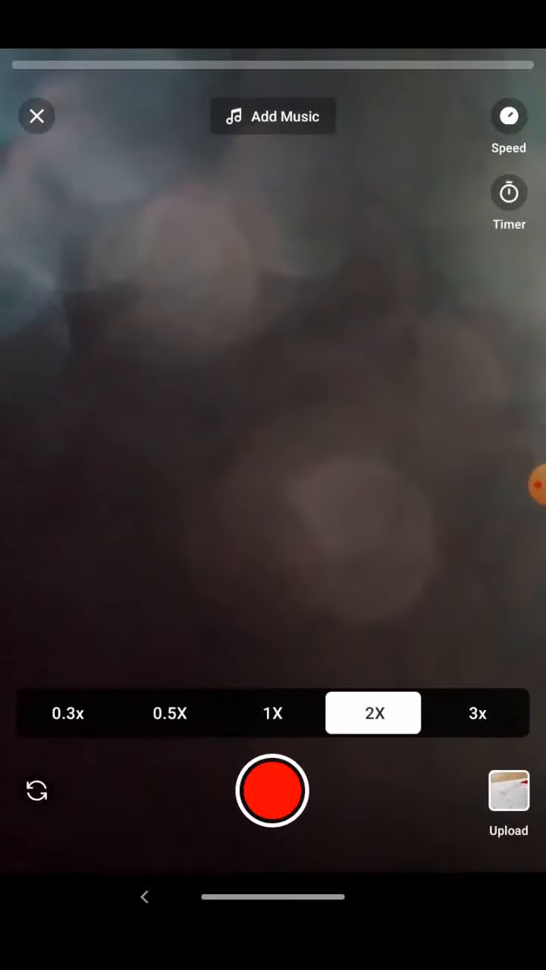
click(478, 713)
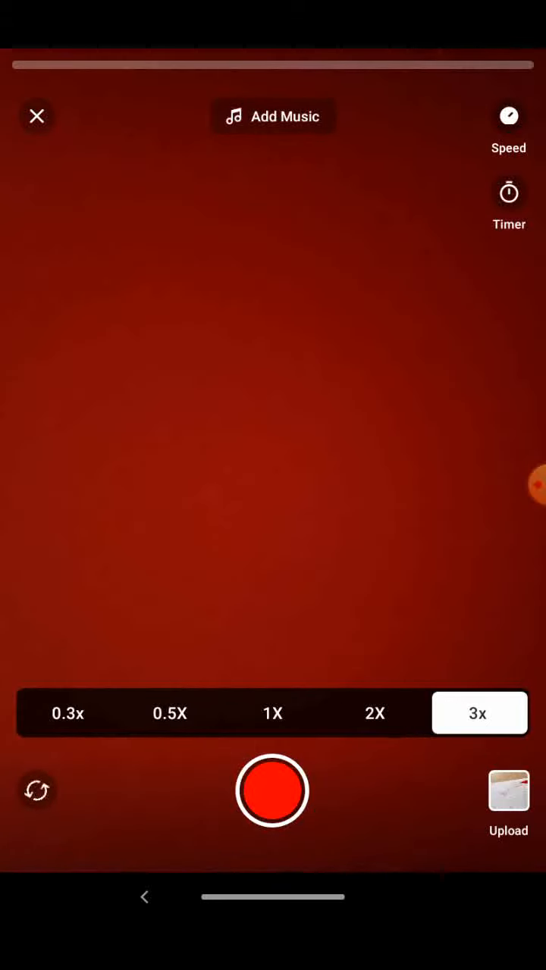
click(508, 194)
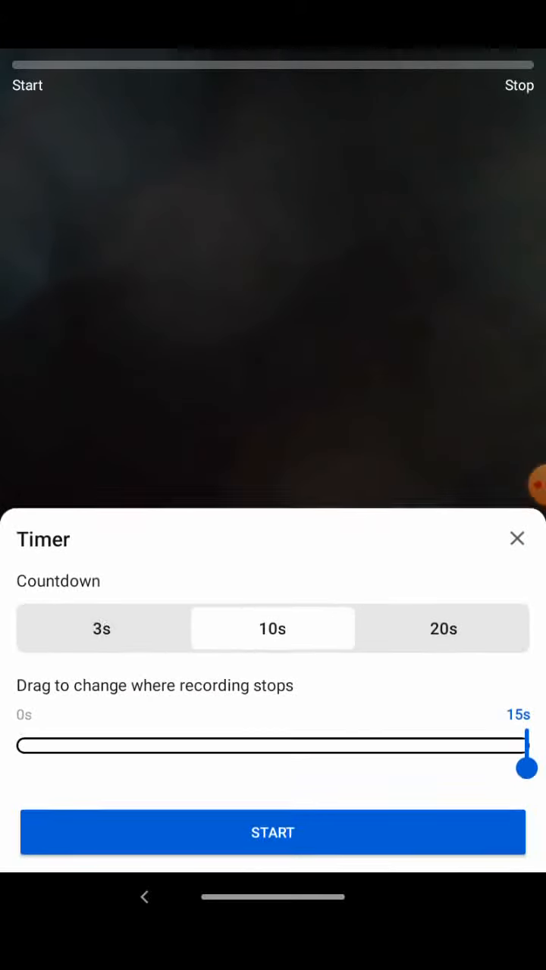
Step: Choose a 20s countdown and drag the recording stop point to 5.0 seconds
click(444, 627)
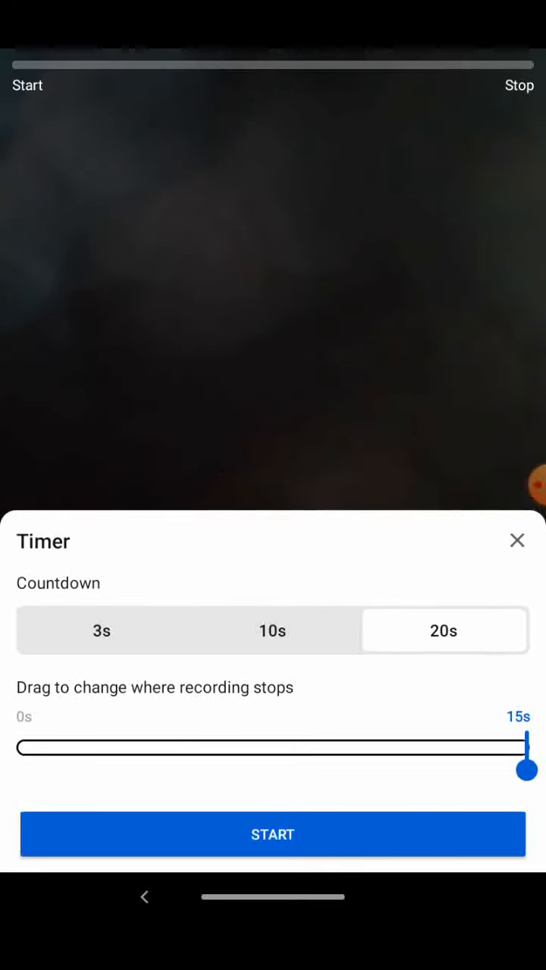
drag(527, 769, 369, 763)
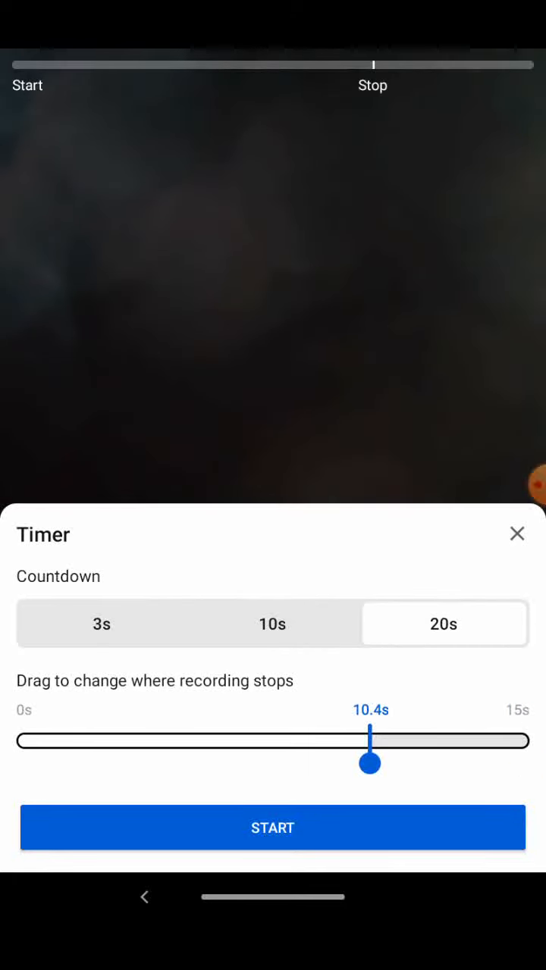
drag(369, 763, 143, 764)
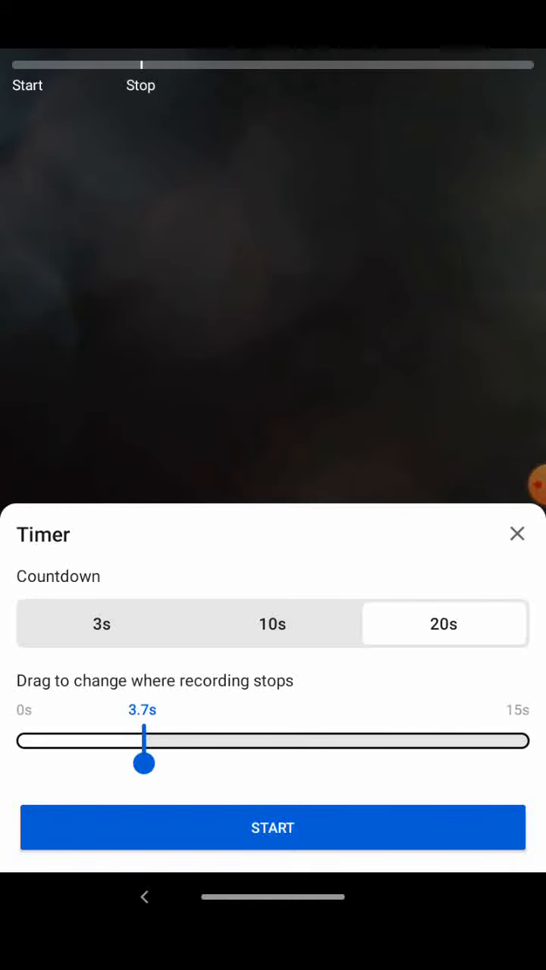
drag(143, 763, 187, 763)
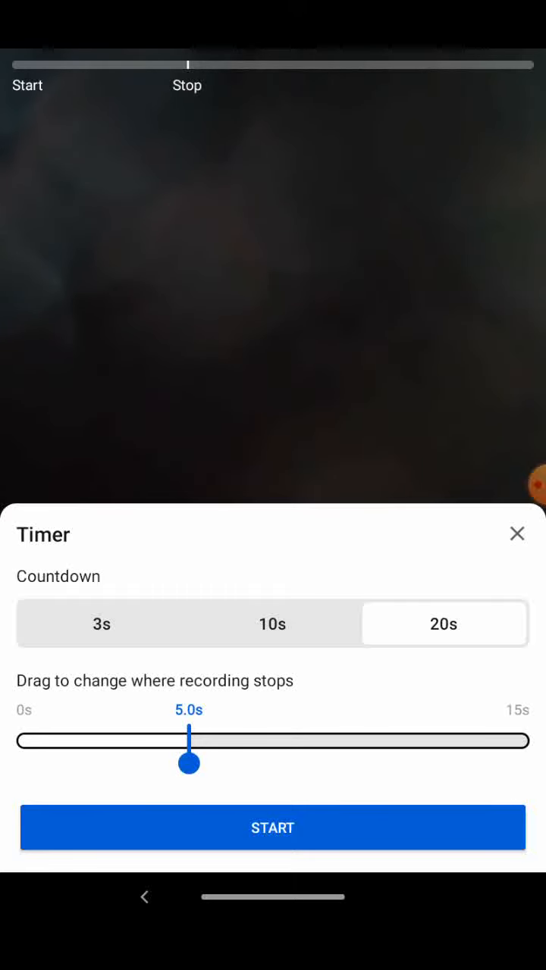
drag(188, 763, 436, 763)
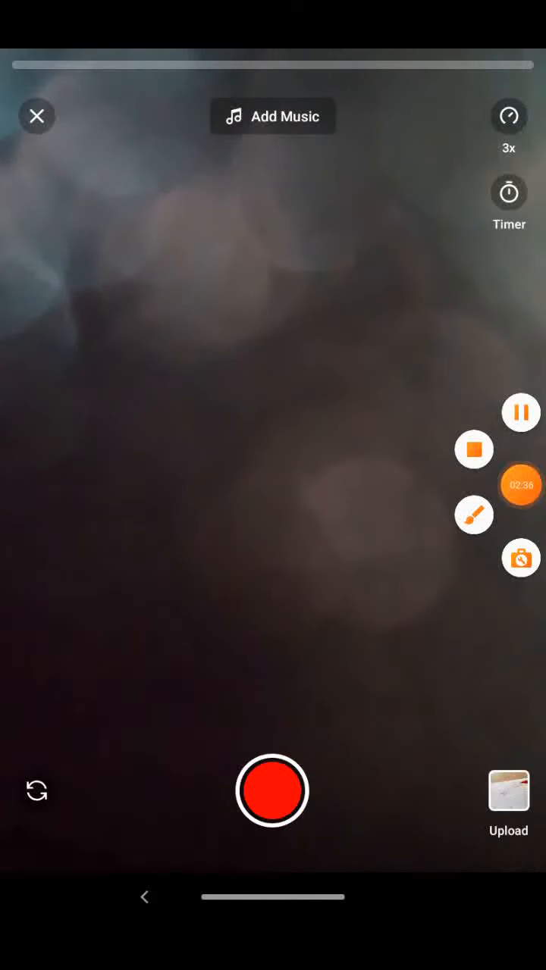
click(473, 515)
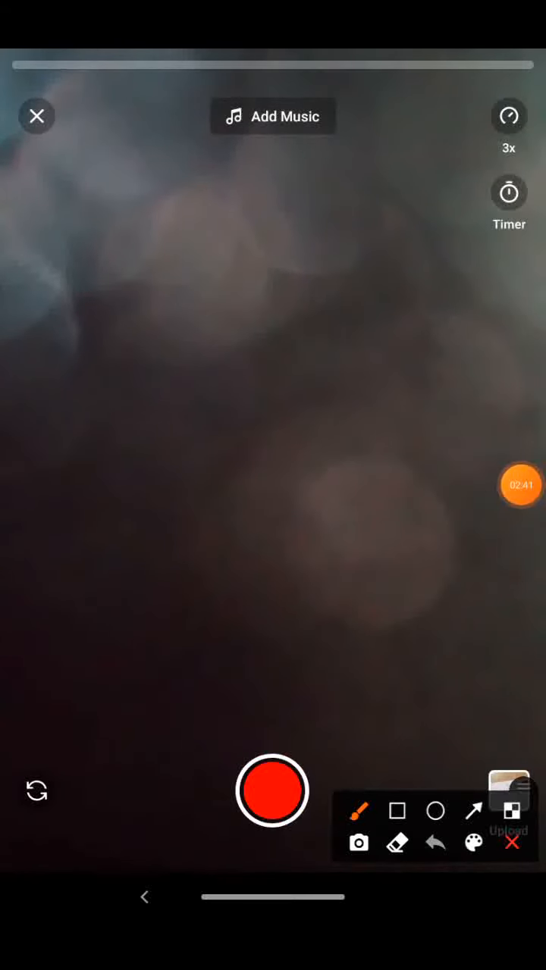
drag(258, 727, 303, 841)
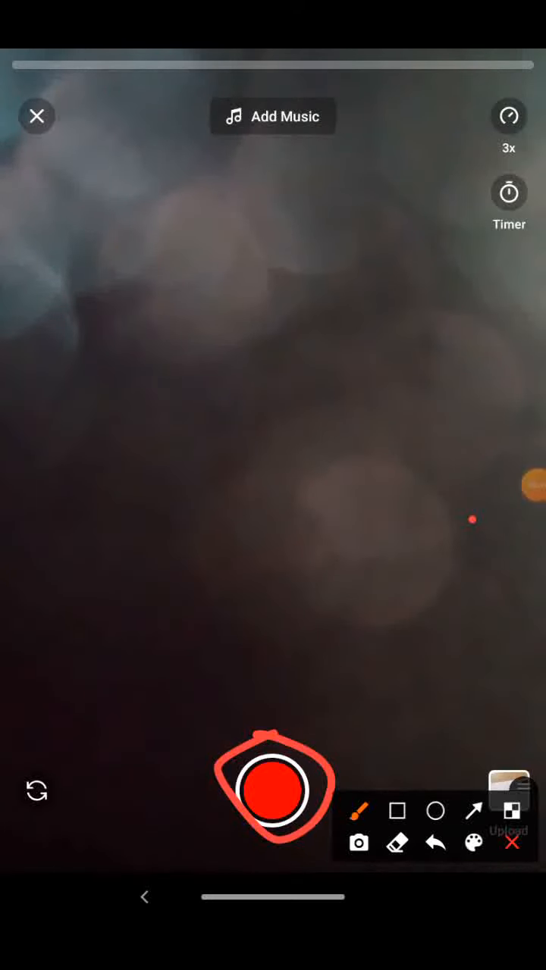
click(273, 790)
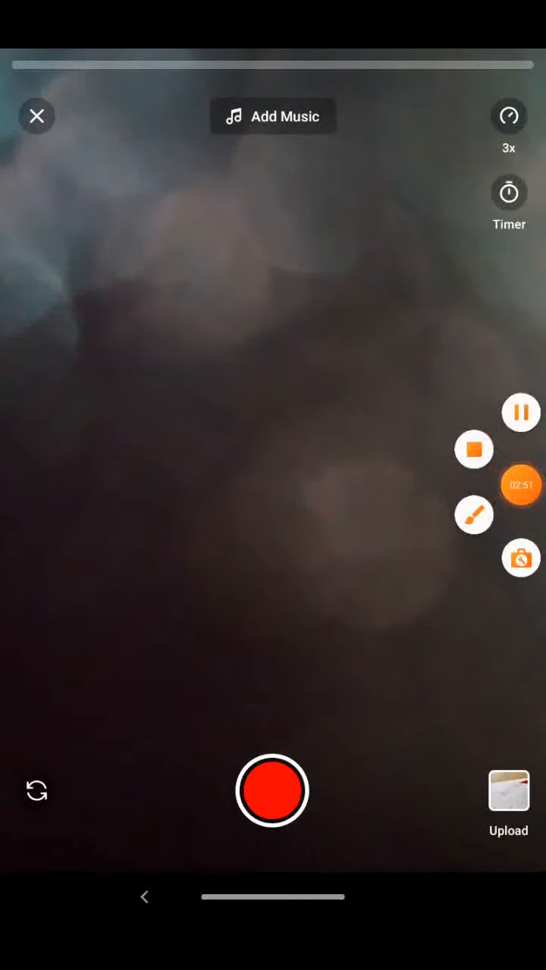